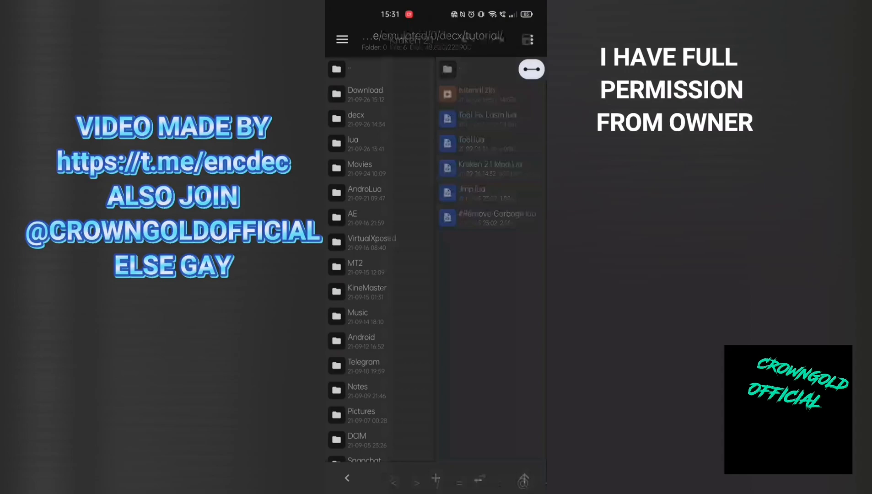
Bring the GameGuardian window up over the tutorial folder holding Kraken 2.1 Mod.lua
{"action": "left_click", "coordinate": [482, 168]}
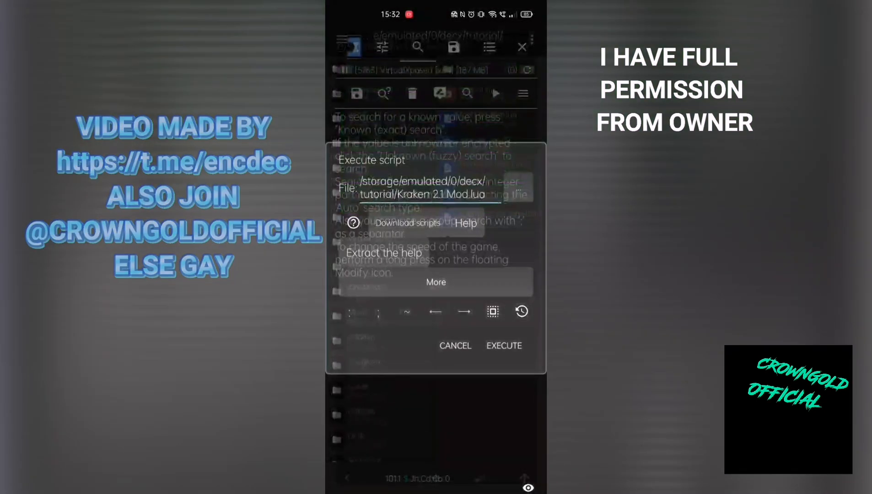
Execute Kraken 2.1 Mod.lua in GameGuardian to produce its disassembled listing
{"action": "left_click", "coordinate": [503, 345]}
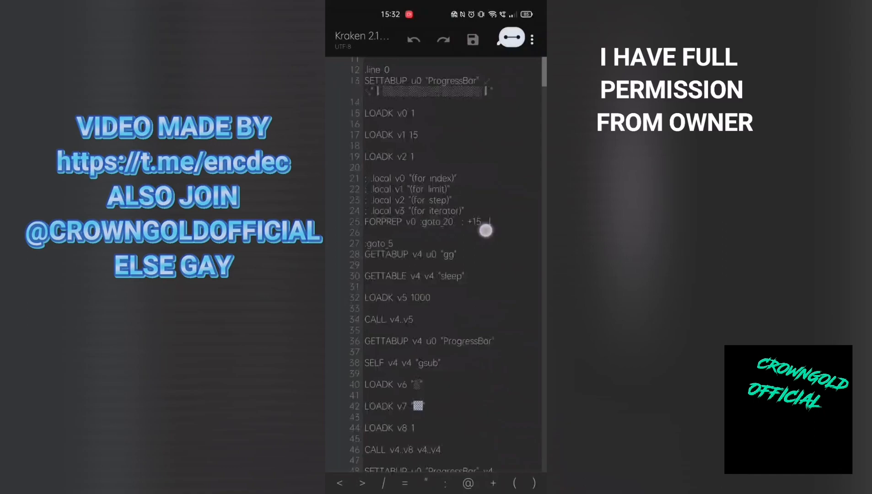
Scroll through the LOADK and CALL instructions of the Kraken 2.1 .lasm listing
{"action": "scroll", "scroll_direction": "down", "scroll_amount": 3}
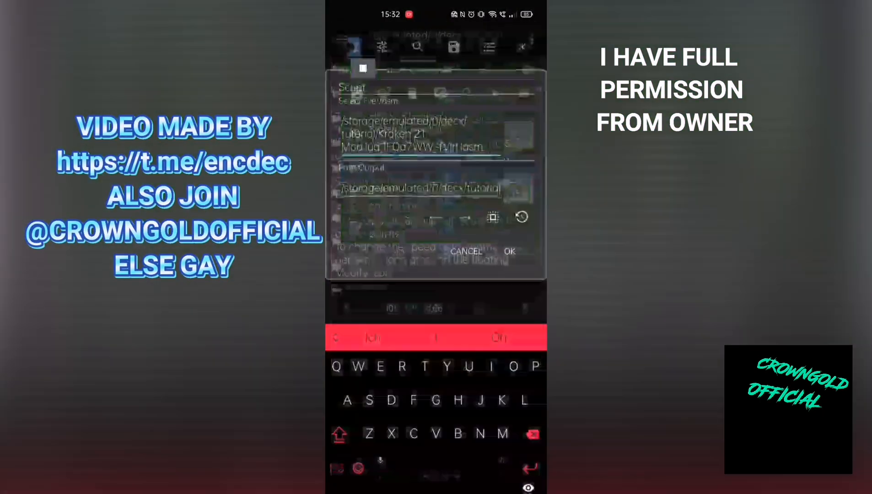
Confirm processing the Kraken 2.1 Mod .lasm with output into the tutorial folder
{"action": "left_click", "coordinate": [510, 252]}
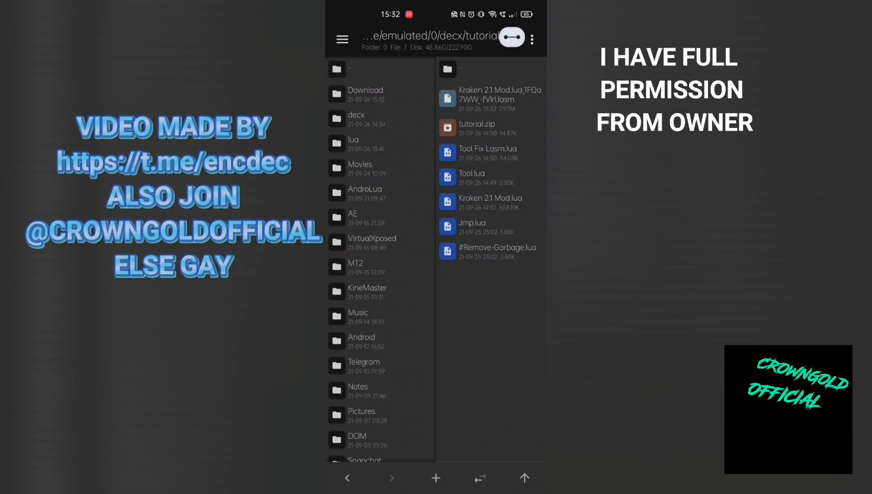
View Tool Fix Lasm.lua's compiled bytecode in the text editor
{"action": "left_click", "coordinate": [488, 153]}
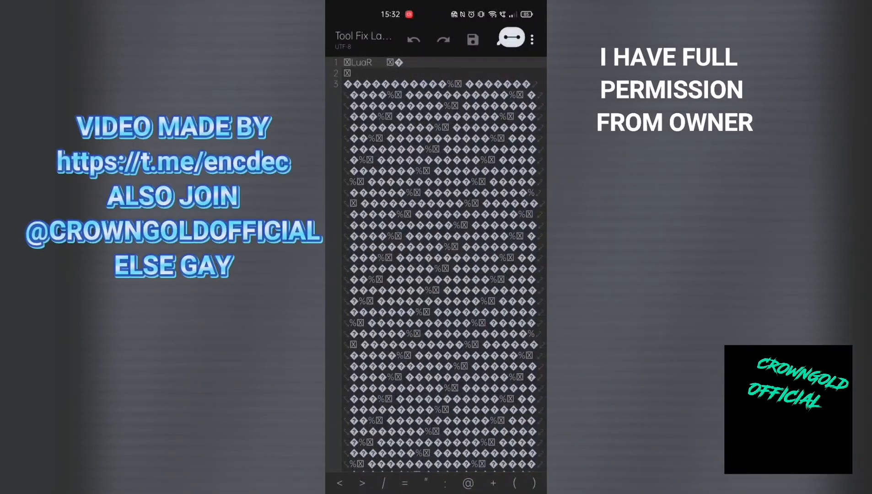
{"action": "scroll", "scroll_direction": "down", "scroll_amount": 3}
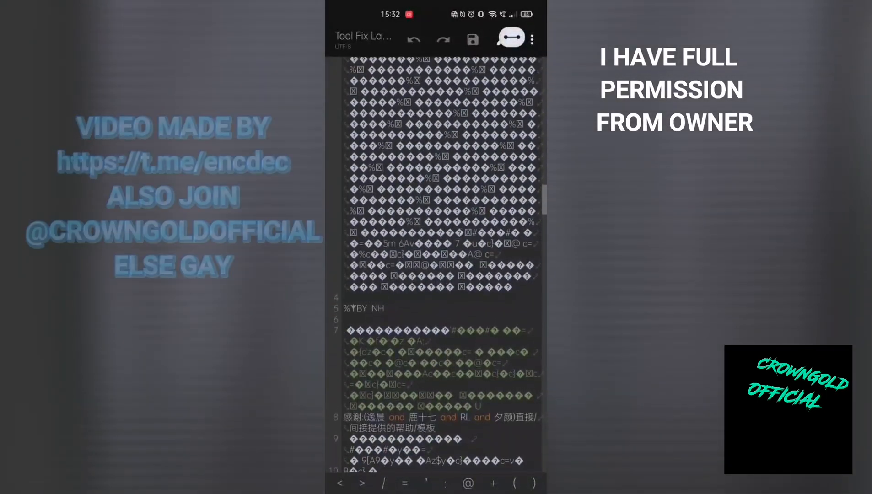
{"action": "scroll", "scroll_direction": "down", "scroll_amount": 3}
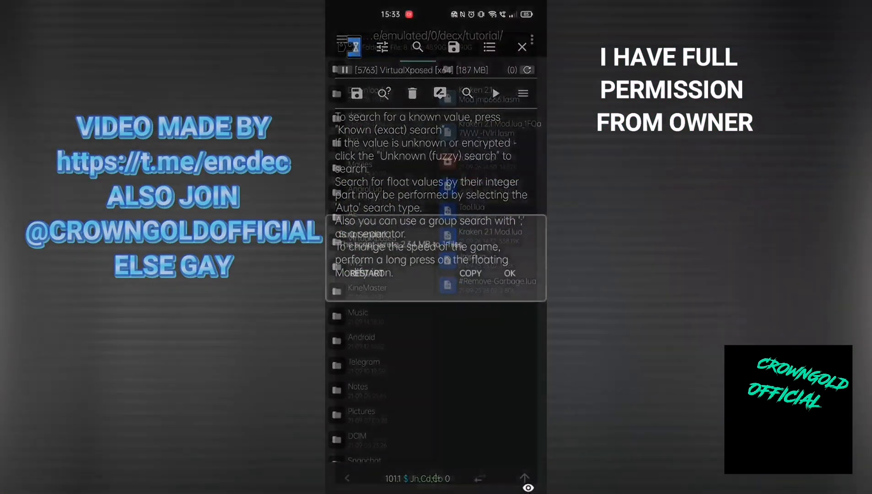
Dismiss GameGuardian's script result message with OK
{"action": "left_click", "coordinate": [510, 274]}
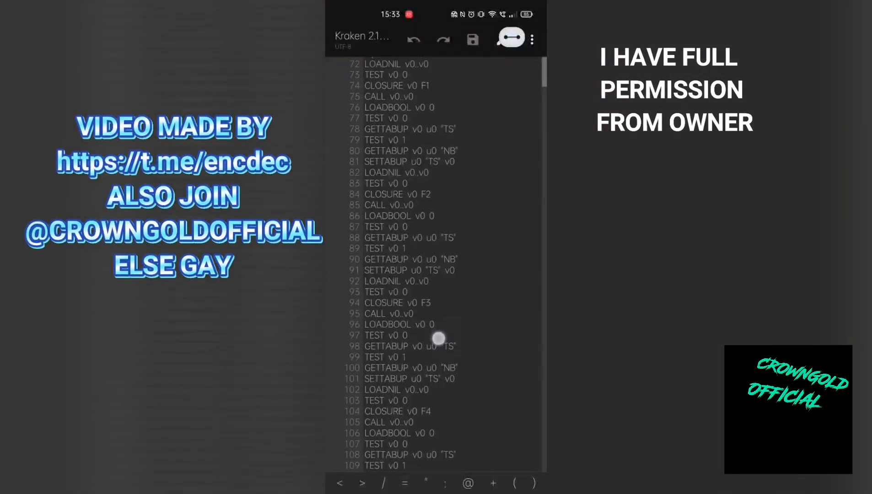
Skim the cleaned Kraken 2.1 disassembly down to lines near 100950
{"action": "scroll", "scroll_direction": "up", "scroll_amount": 3}
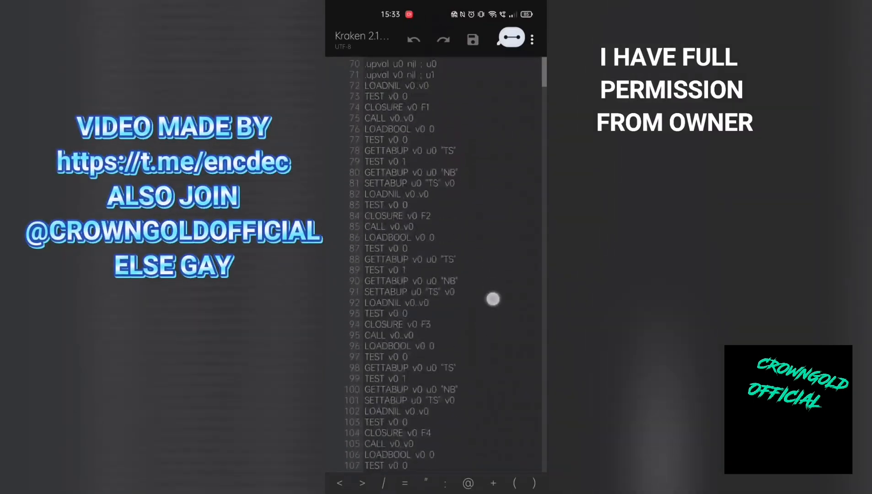
{"action": "scroll", "scroll_direction": "down", "scroll_amount": 3}
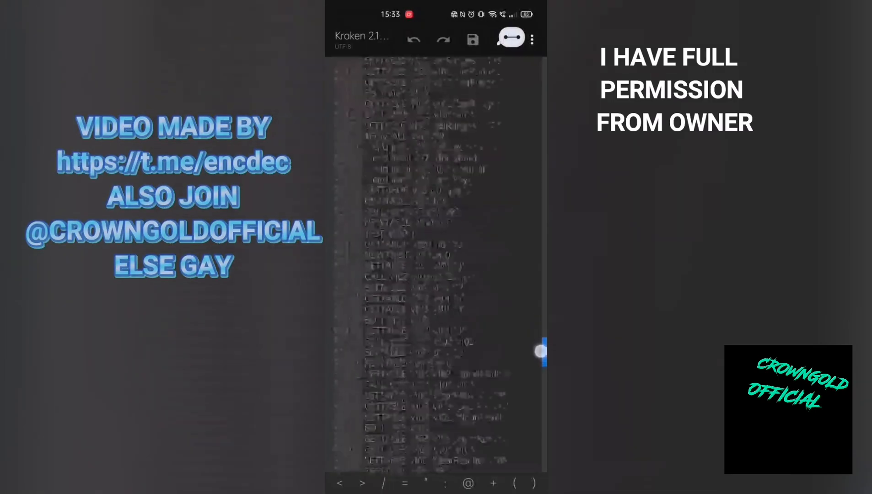
{"action": "left_click", "coordinate": [533, 38]}
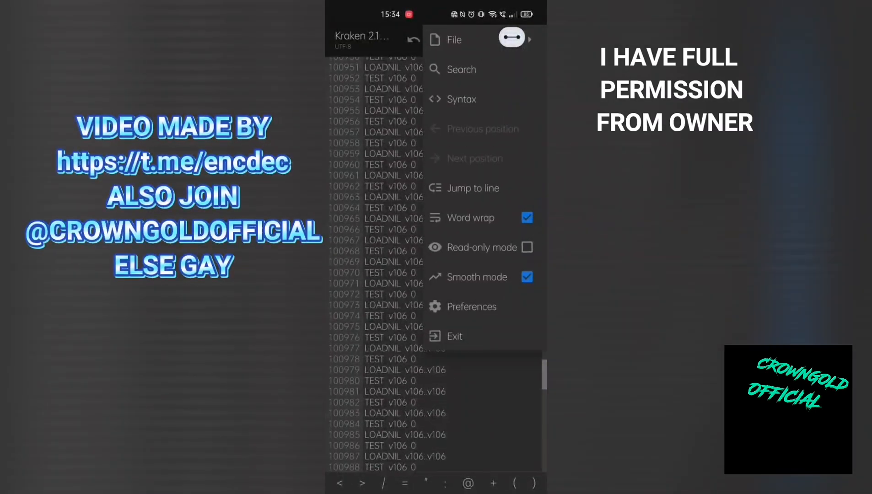
Search the listing for Base16 and start selecting instructions at the hex lookup table code
{"action": "left_click", "coordinate": [462, 70]}
{"action": "type", "text": "Bade"}
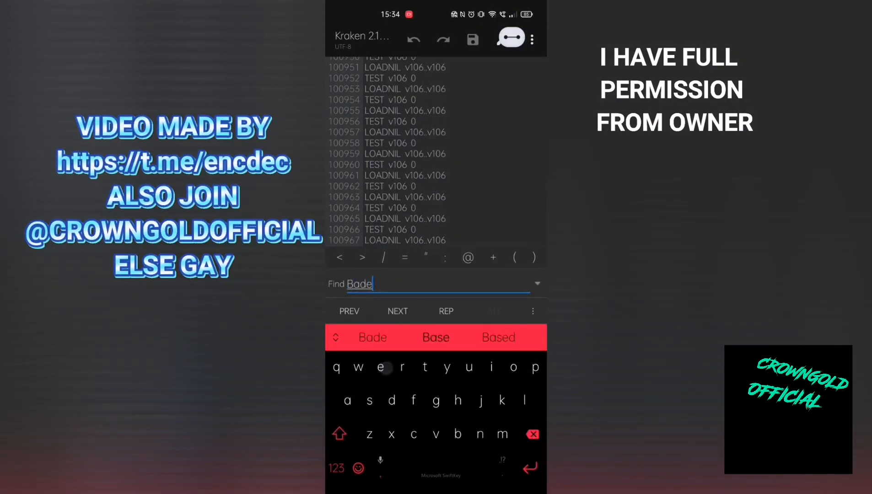
{"action": "left_click", "coordinate": [435, 338]}
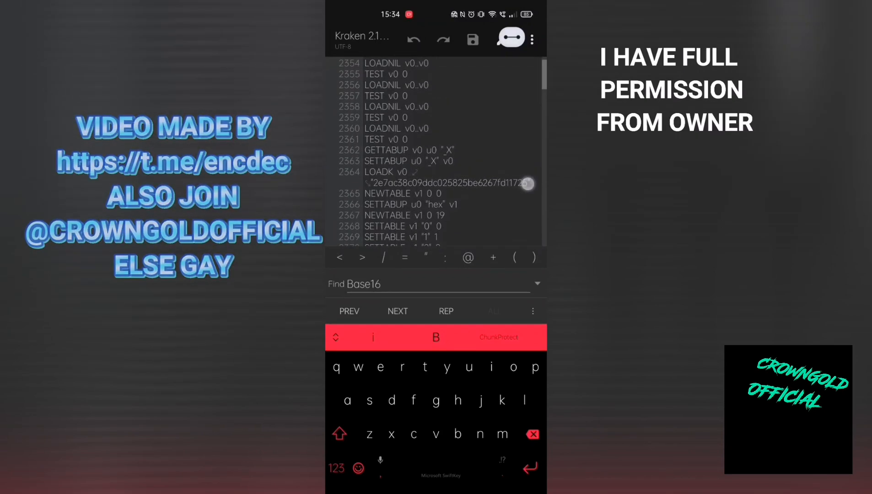
{"action": "scroll", "scroll_direction": "down", "scroll_amount": 3}
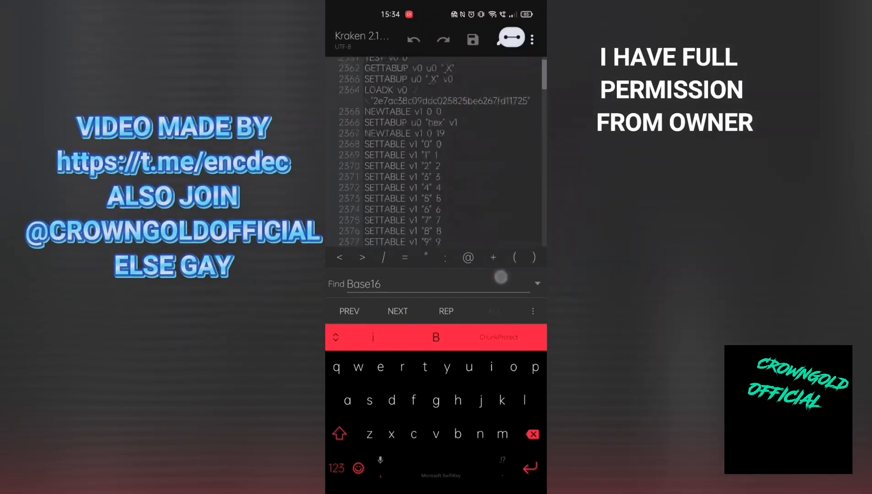
{"action": "scroll", "scroll_direction": "down", "scroll_amount": 3}
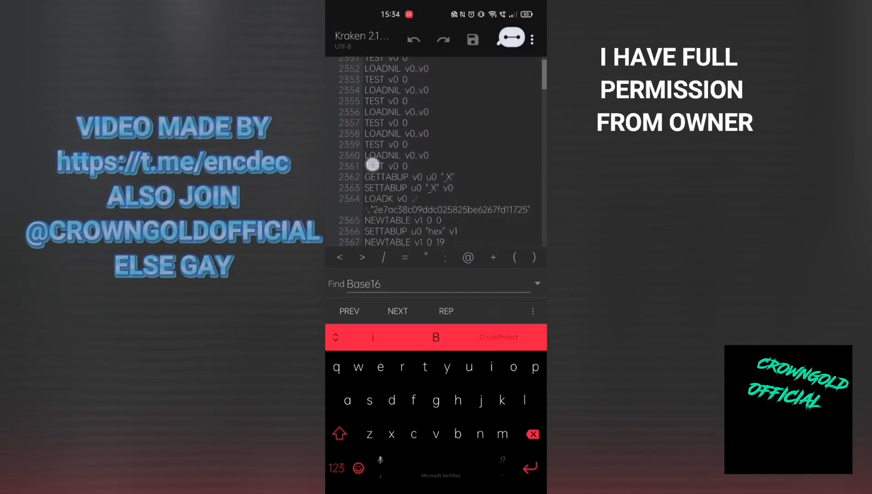
{"action": "double_click", "coordinate": [373, 166]}
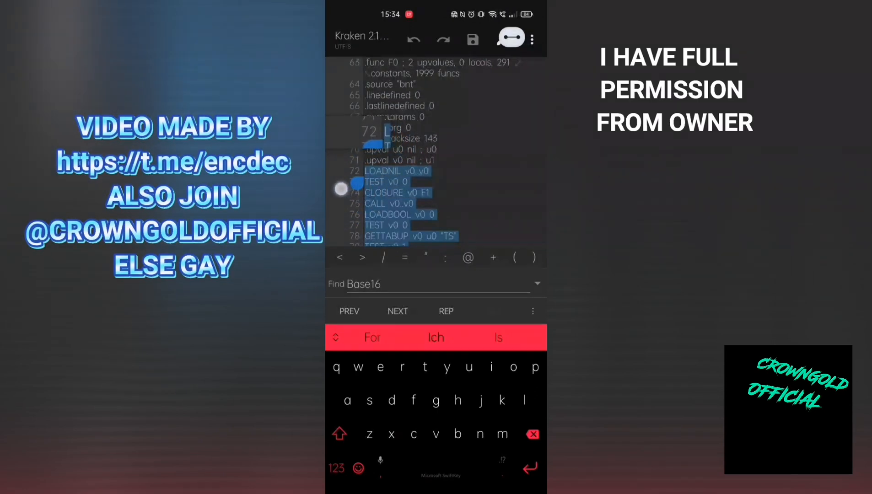
Extend the selection from below Base16 at line 104 through the TEST/LOADNIL junk to around line 99850
{"action": "left_click", "coordinate": [357, 184]}
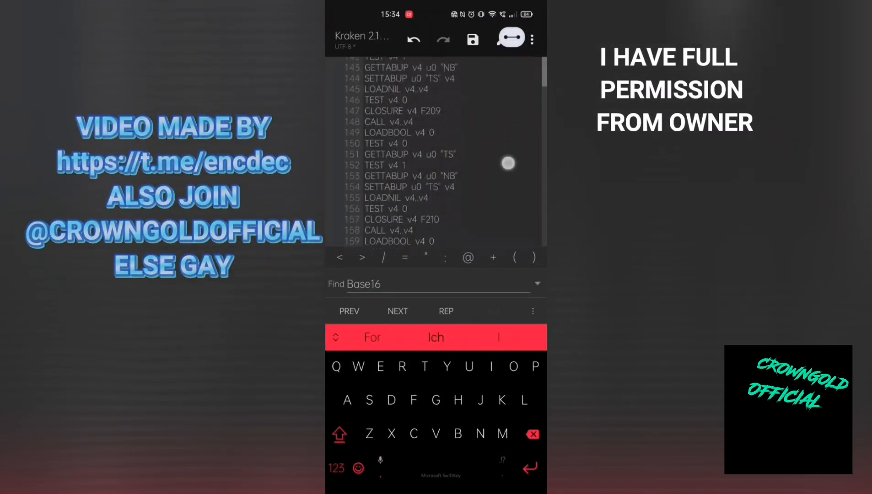
{"action": "left_click", "coordinate": [397, 312]}
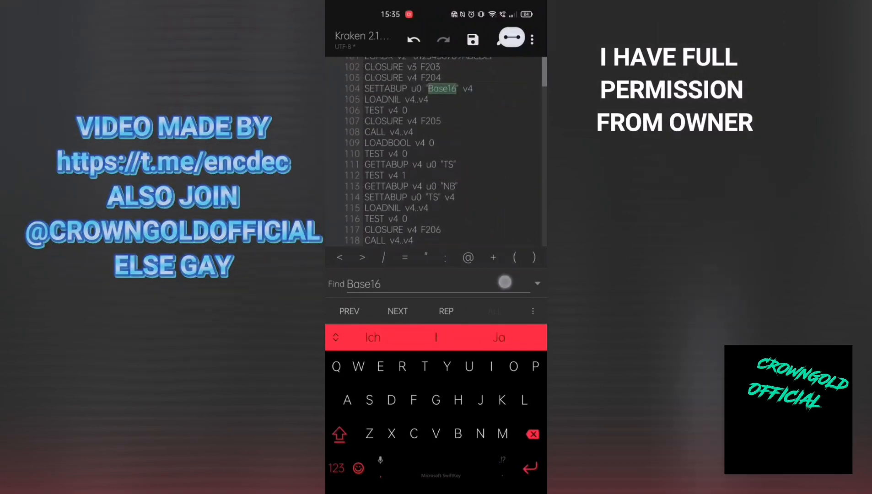
{"action": "scroll", "scroll_direction": "down", "scroll_amount": 3}
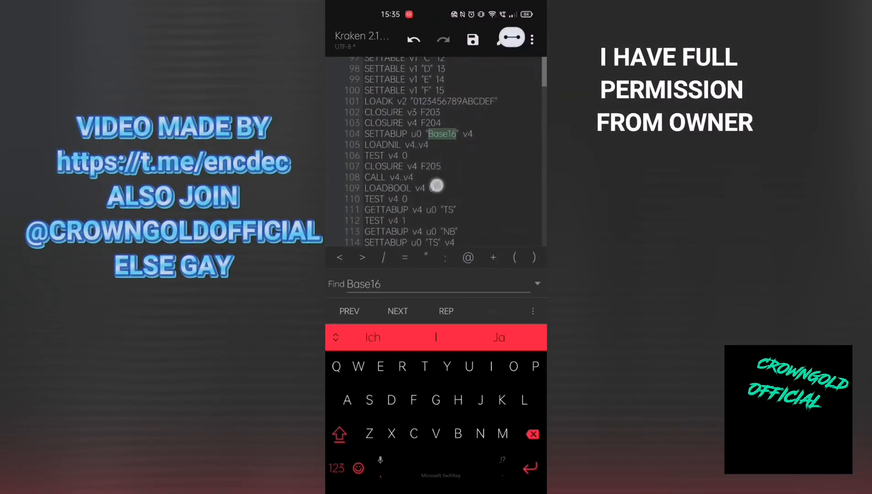
{"action": "scroll", "scroll_direction": "down", "scroll_amount": 3}
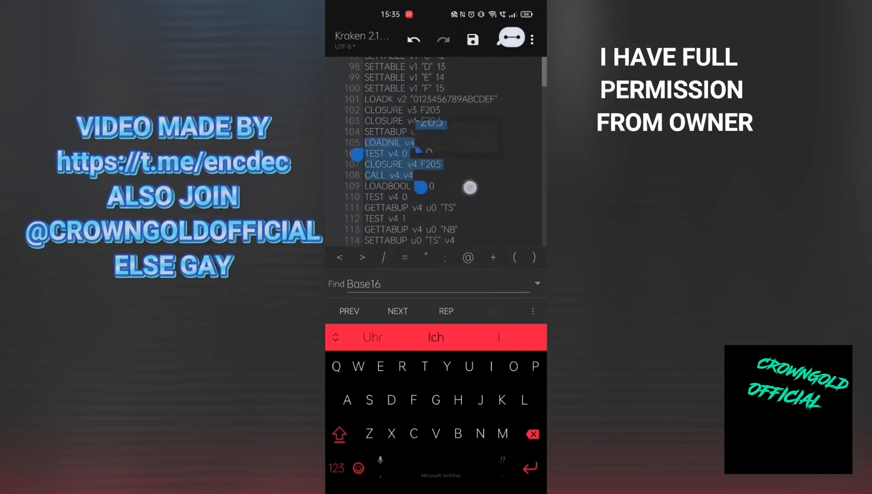
{"action": "scroll", "scroll_direction": "down", "scroll_amount": 3}
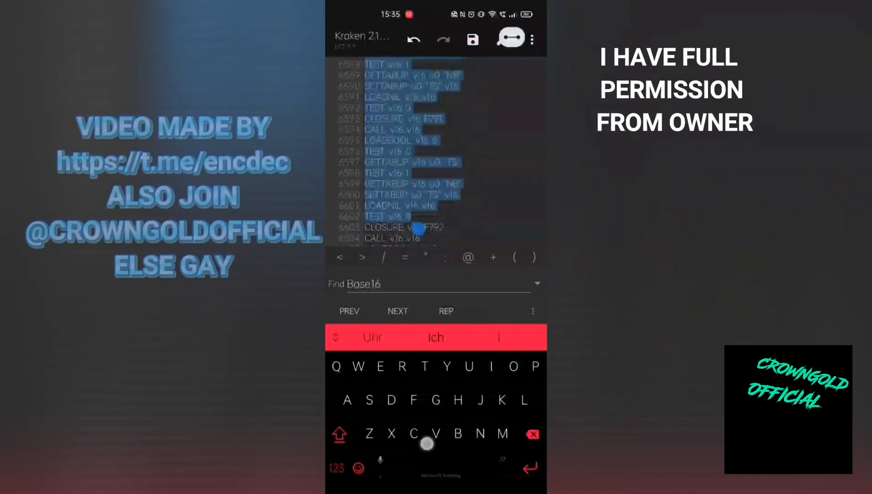
{"action": "scroll", "scroll_direction": "down", "scroll_amount": 3}
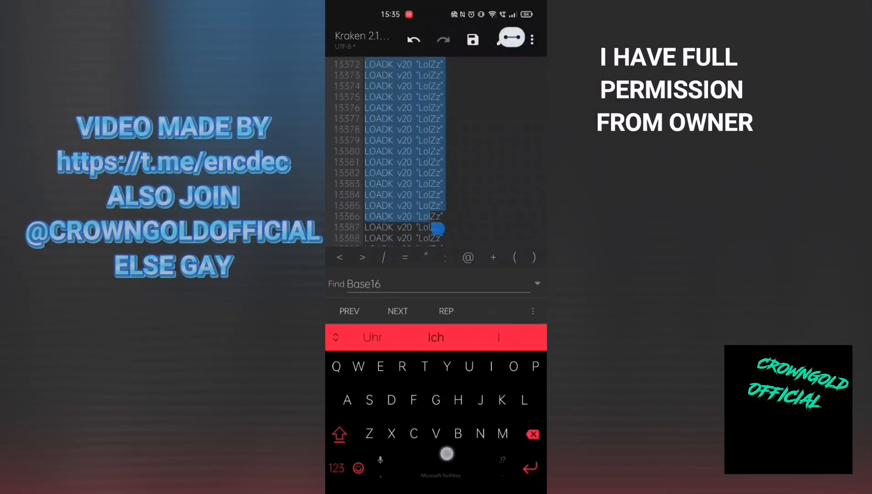
{"action": "scroll", "scroll_direction": "down", "scroll_amount": 3}
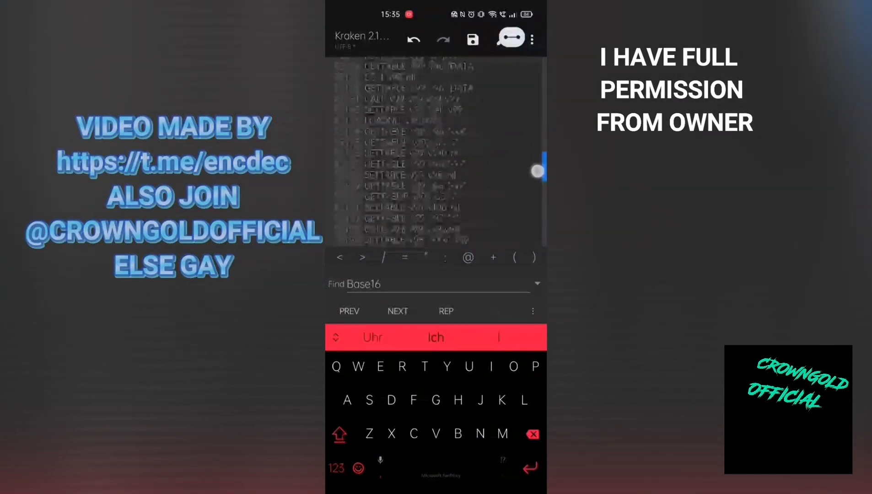
{"action": "scroll", "scroll_direction": "down", "scroll_amount": 3}
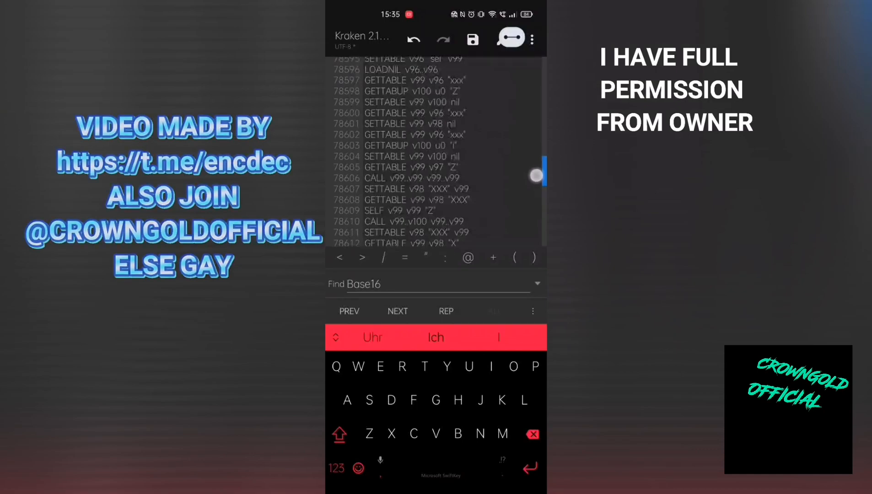
{"action": "scroll", "scroll_direction": "down", "scroll_amount": 3}
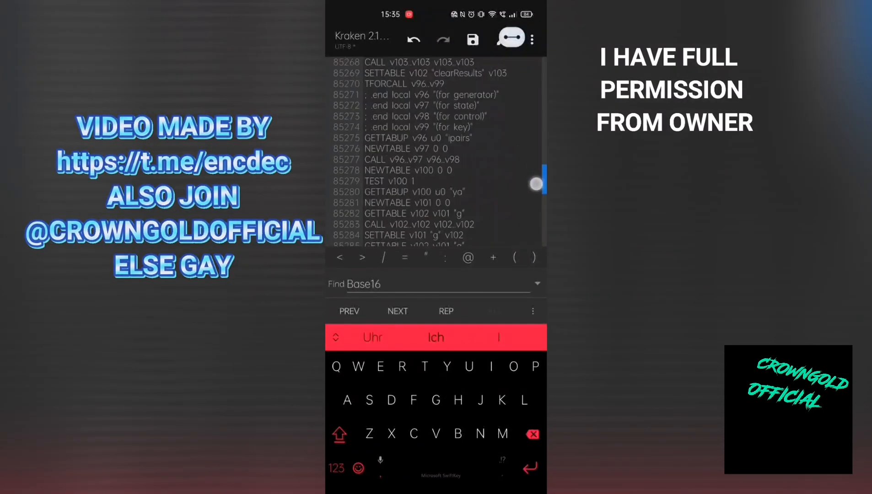
{"action": "scroll", "scroll_direction": "down", "scroll_amount": 3}
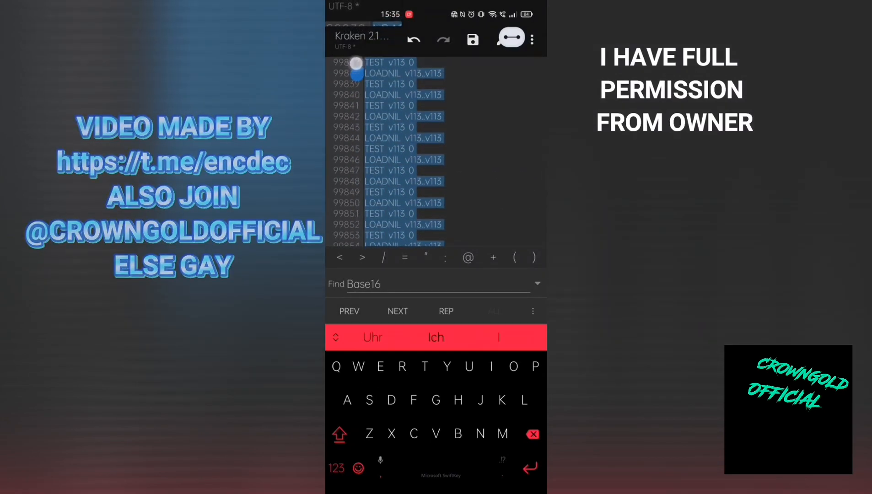
Jump to line 2, anchor the selection after line 104 and delete the junk block
{"action": "left_click", "coordinate": [532, 38]}
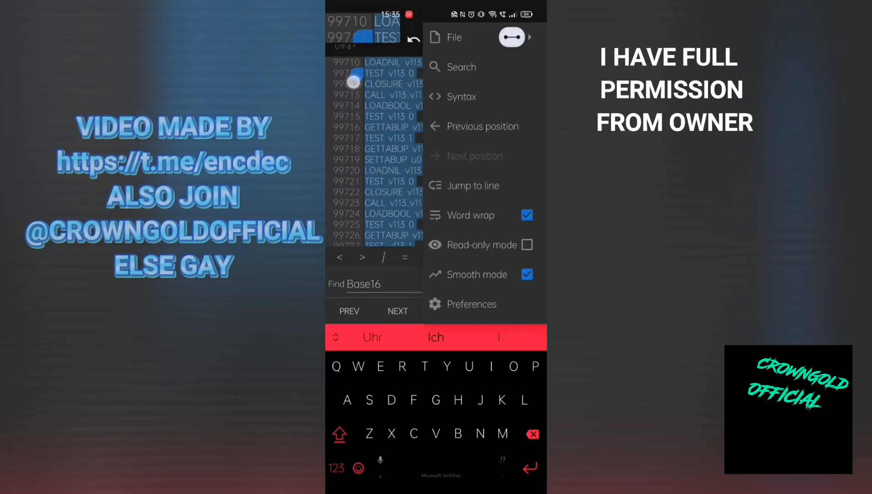
{"action": "left_click", "coordinate": [472, 185]}
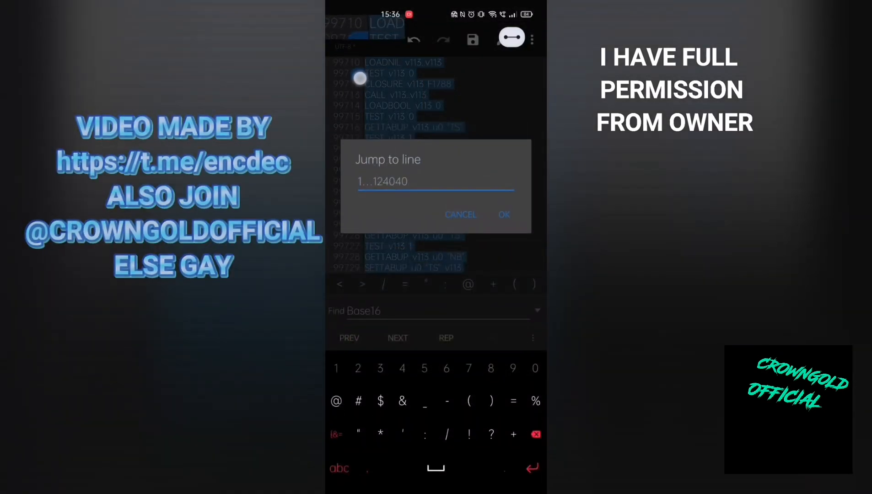
{"action": "left_click", "coordinate": [358, 369]}
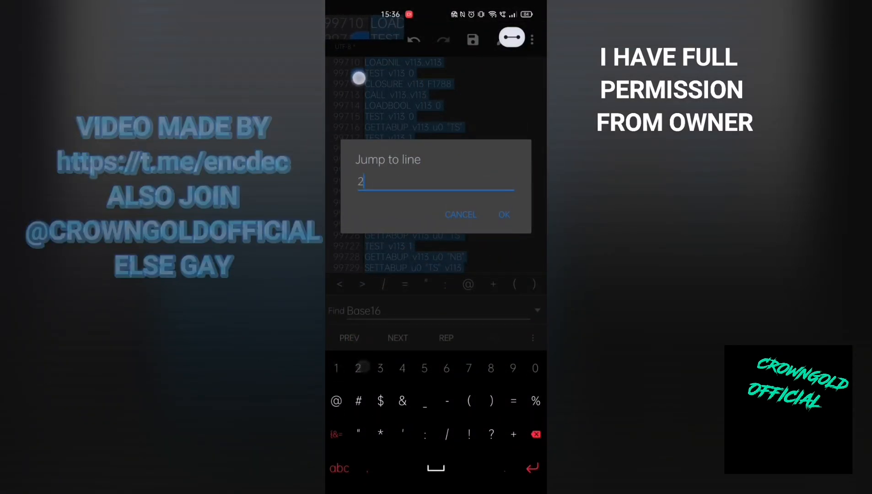
{"action": "left_click", "coordinate": [504, 215]}
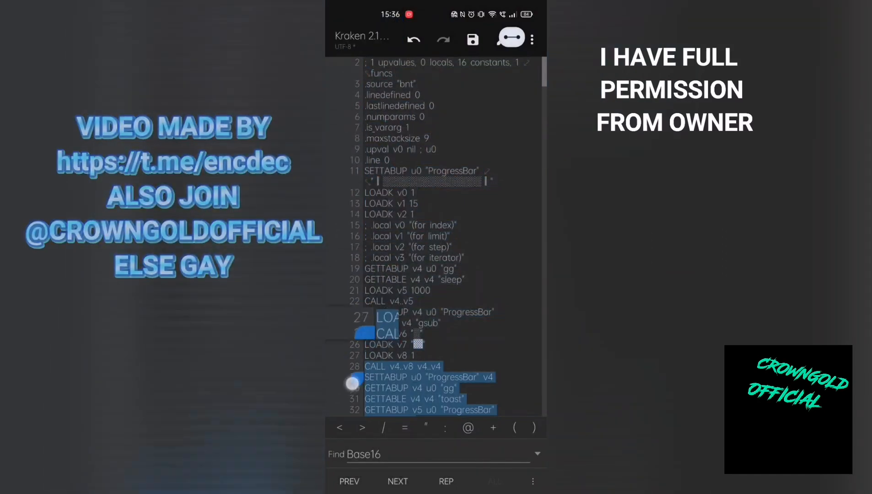
{"action": "scroll", "scroll_direction": "down", "scroll_amount": 3}
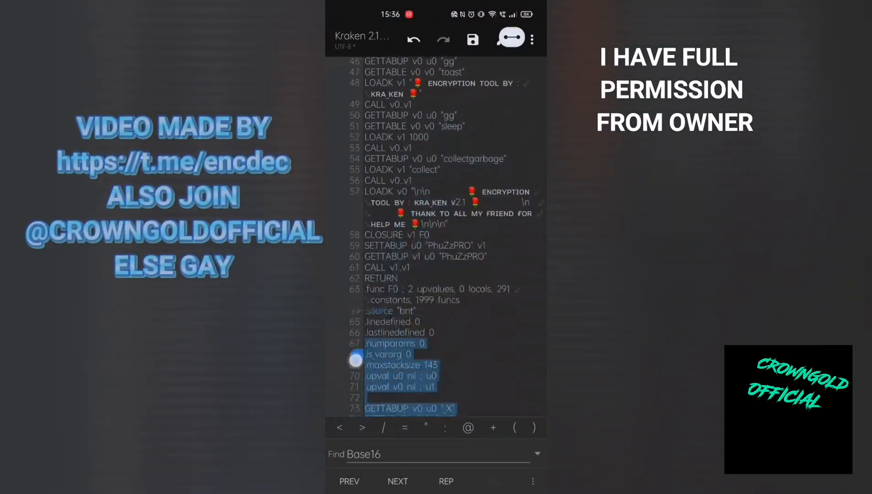
{"action": "scroll", "scroll_direction": "down", "scroll_amount": 3}
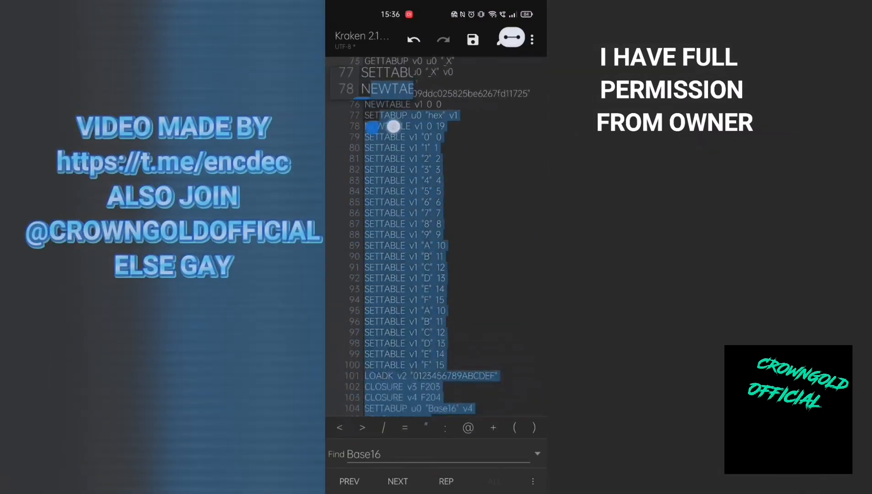
{"action": "scroll", "scroll_direction": "down", "scroll_amount": 3}
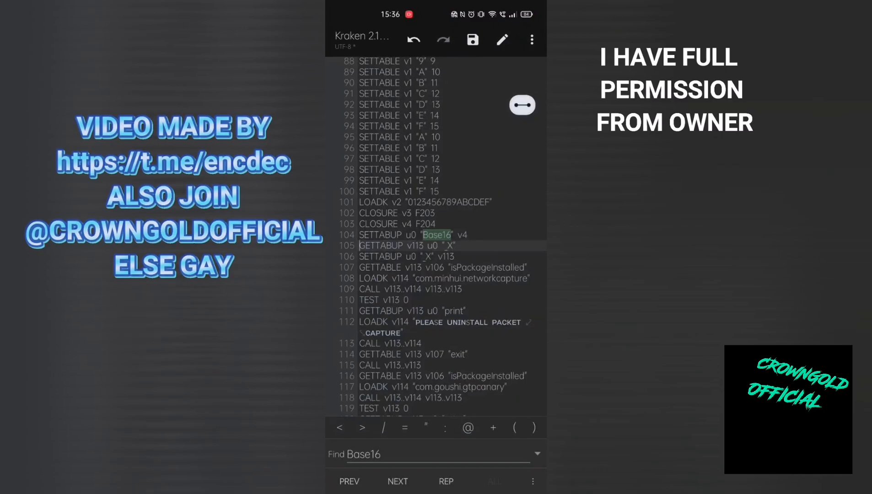
Scroll down through the listing, cutting the remaining TEST/LOADNIL junk so the script ends near line 23143
{"action": "scroll", "scroll_direction": "down", "scroll_amount": 3}
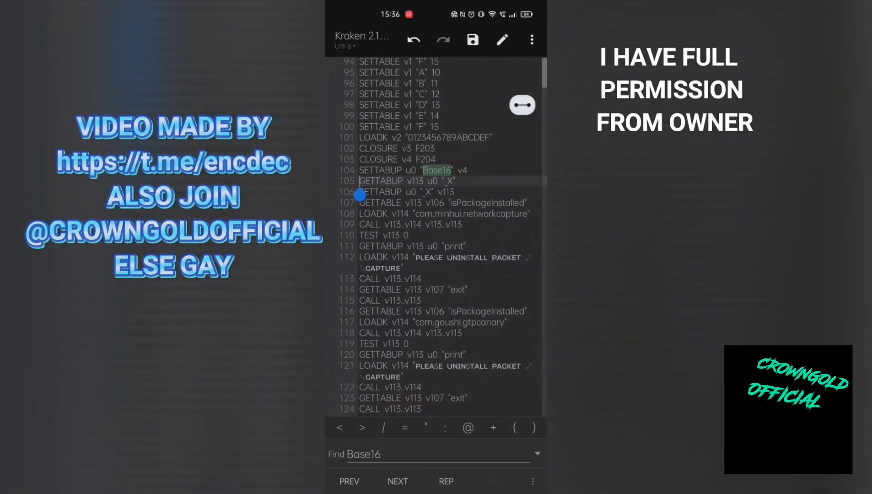
{"action": "scroll", "scroll_direction": "down", "scroll_amount": 3}
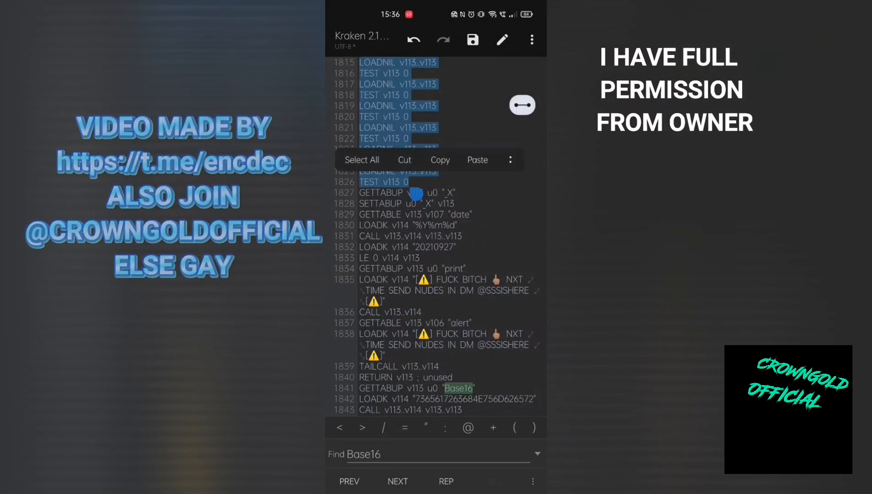
{"action": "scroll", "scroll_direction": "down", "scroll_amount": 3}
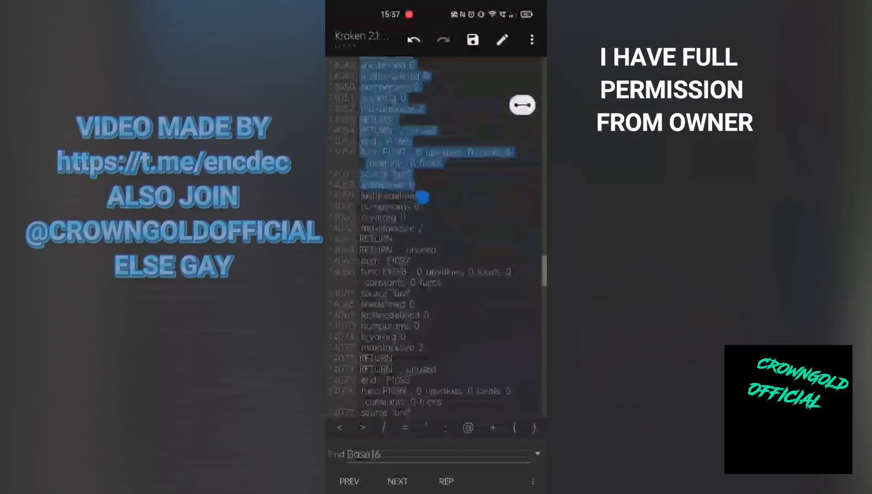
{"action": "scroll", "scroll_direction": "down", "scroll_amount": 3}
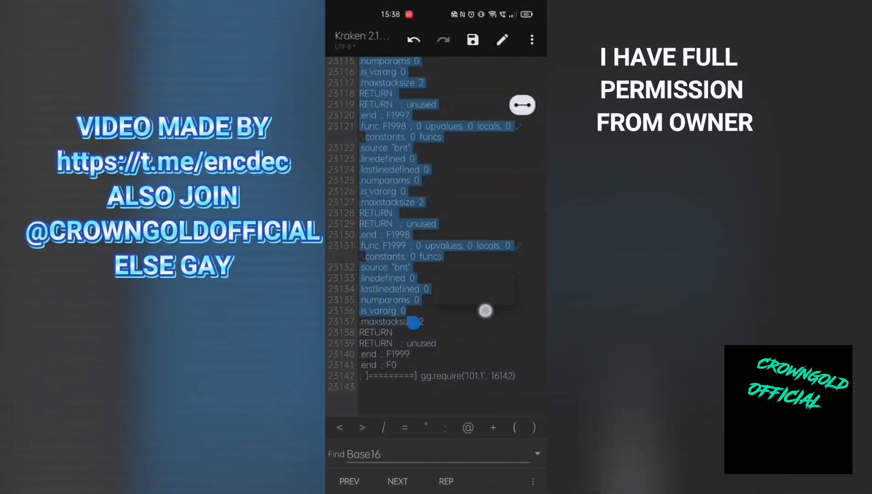
Change F0's .maxstacksize on line 69 from 143 to 250 and save the script
{"action": "left_click_drag", "start_coordinate": [414, 321], "coordinate": [414, 367]}
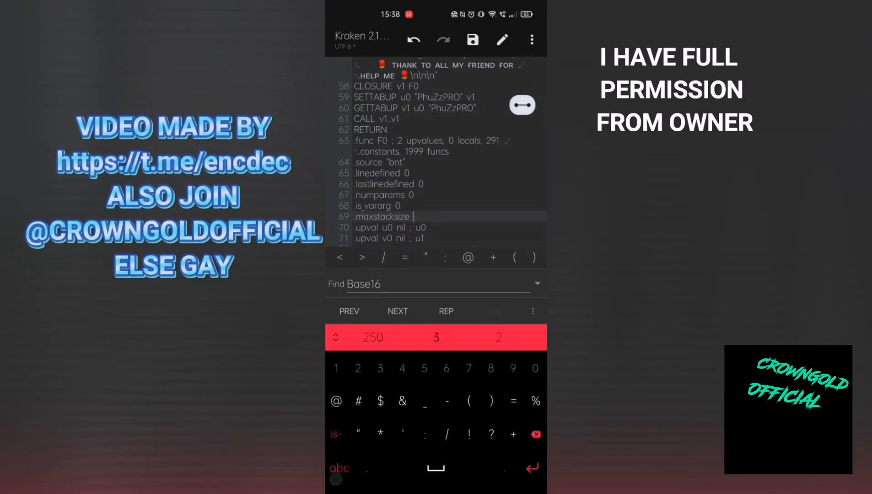
{"action": "type", "text": "250"}
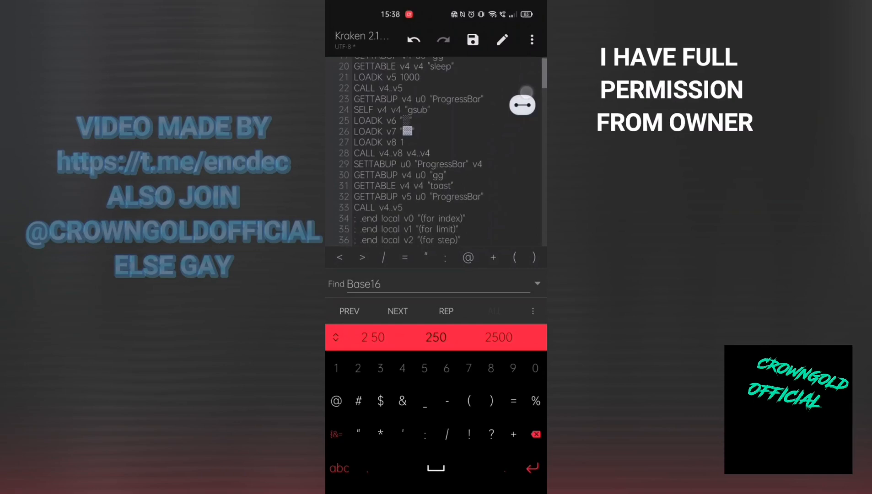
{"action": "left_click", "coordinate": [474, 39]}
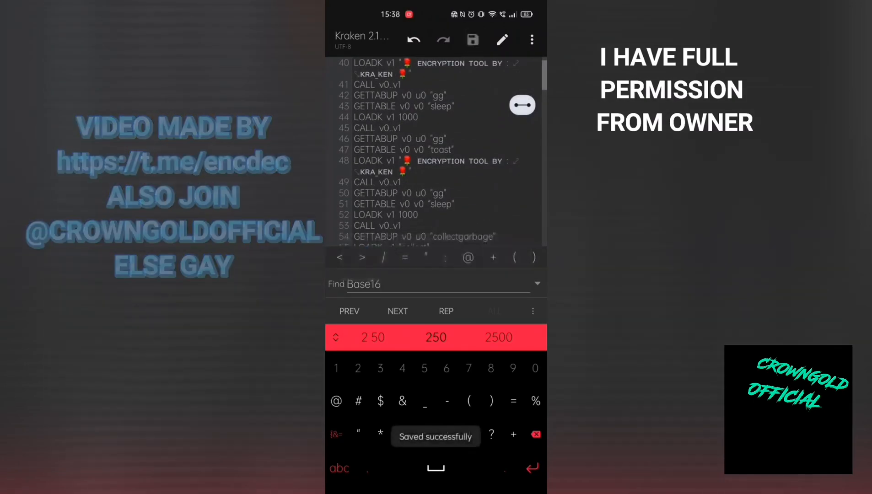
{"action": "scroll", "scroll_direction": "down", "scroll_amount": 3}
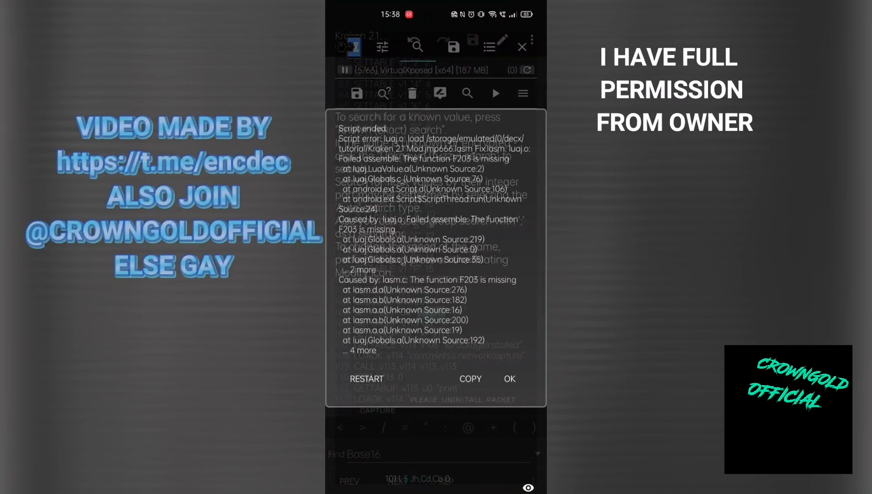
Dismiss the missing-F203 error, review the CLOSURE lines around 102, and go to the home-screen apps folder
{"action": "left_click", "coordinate": [509, 379]}
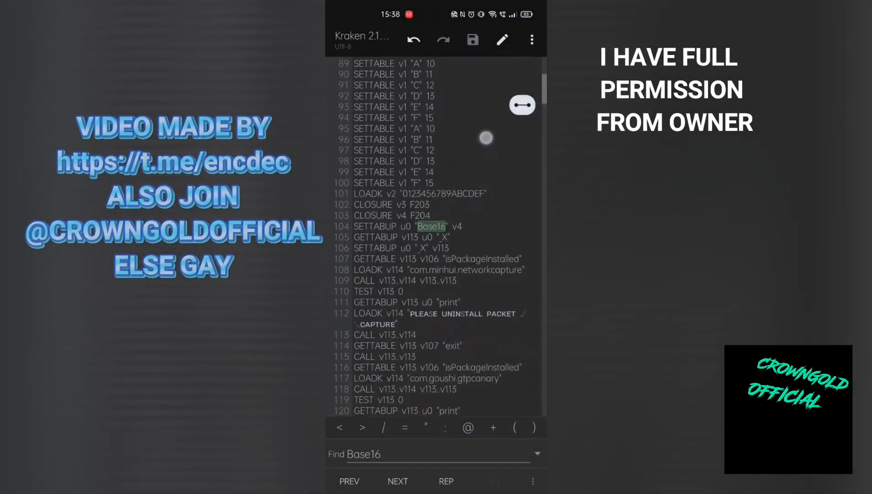
{"action": "scroll", "scroll_direction": "down", "scroll_amount": 3}
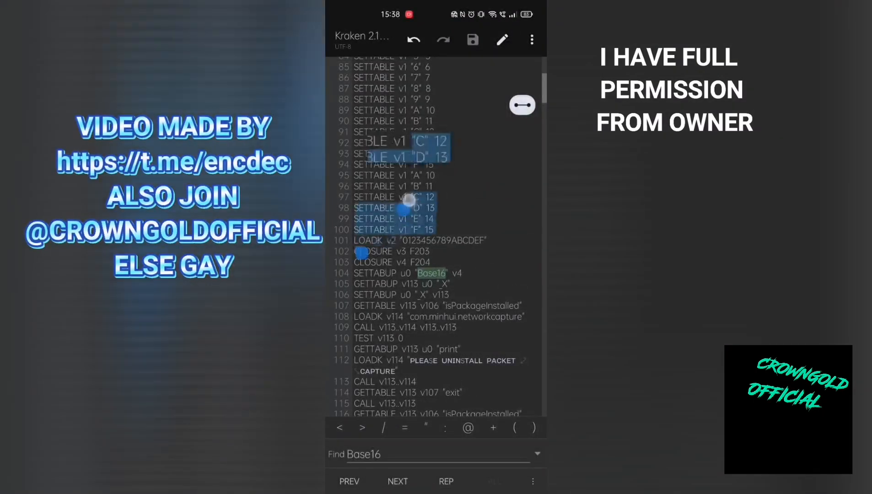
{"action": "left_click", "coordinate": [456, 159]}
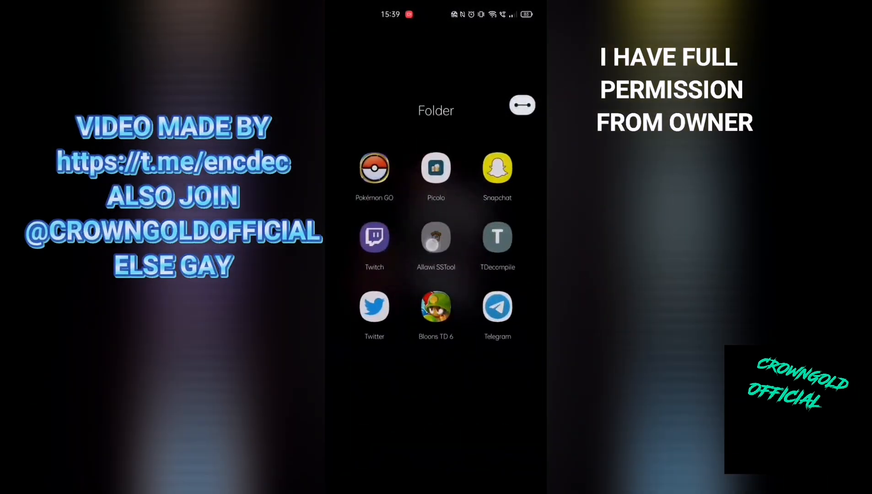
Launch Allawi SSTool and import the Kraken script file, loading its two code chunks
{"action": "left_click", "coordinate": [435, 238]}
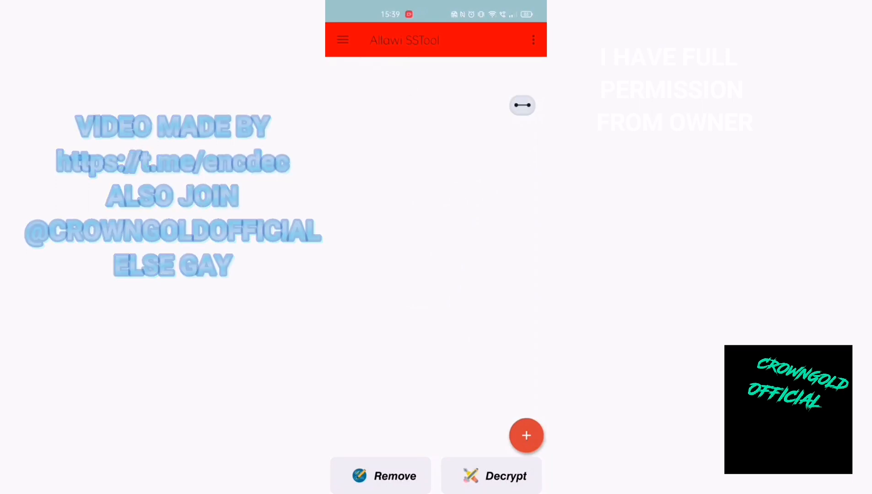
{"action": "left_click", "coordinate": [342, 41]}
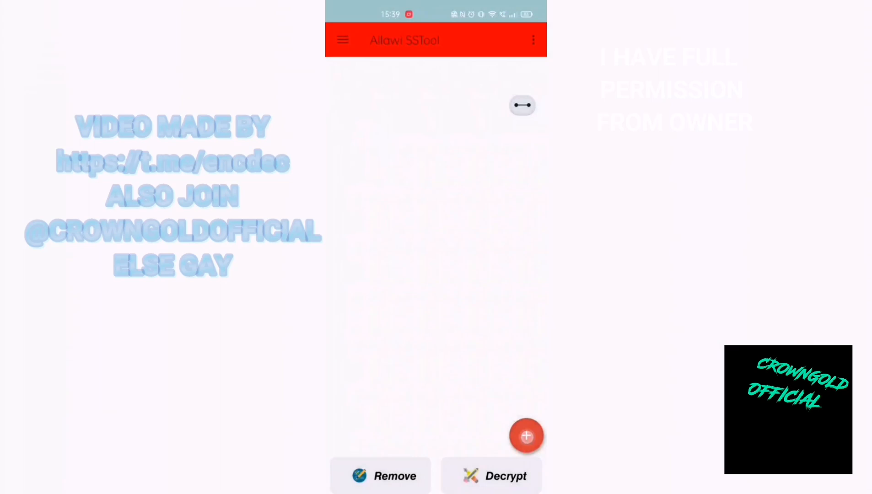
{"action": "left_click", "coordinate": [526, 436]}
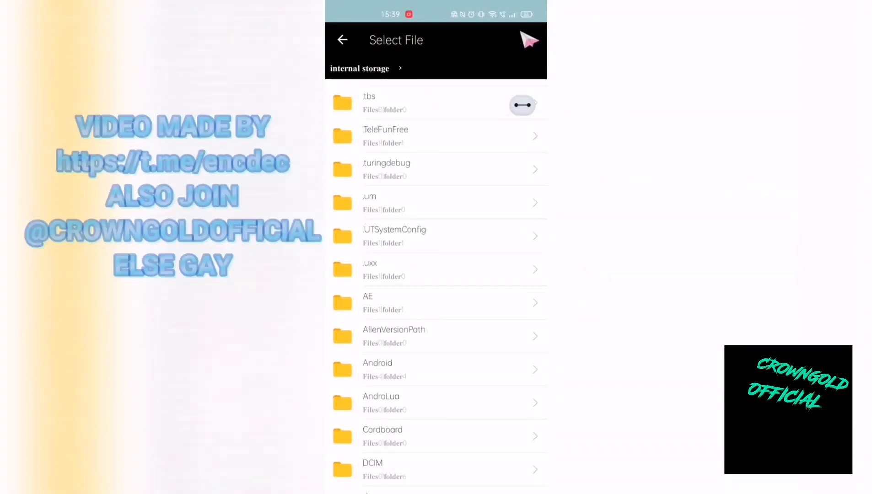
{"action": "scroll", "scroll_direction": "down", "scroll_amount": 3}
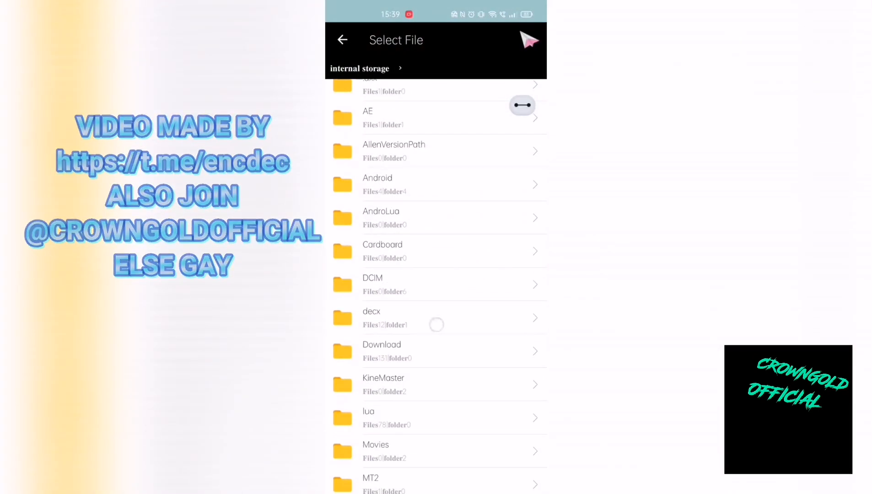
{"action": "left_click", "coordinate": [371, 317]}
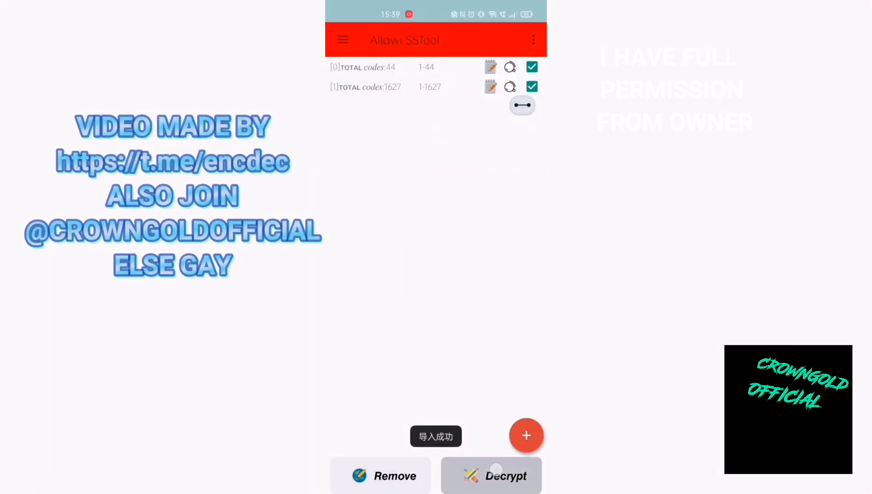
Attempt decryption and dismiss the index-out-of-bounds Decrypt Failed dialog
{"action": "left_click", "coordinate": [506, 488]}
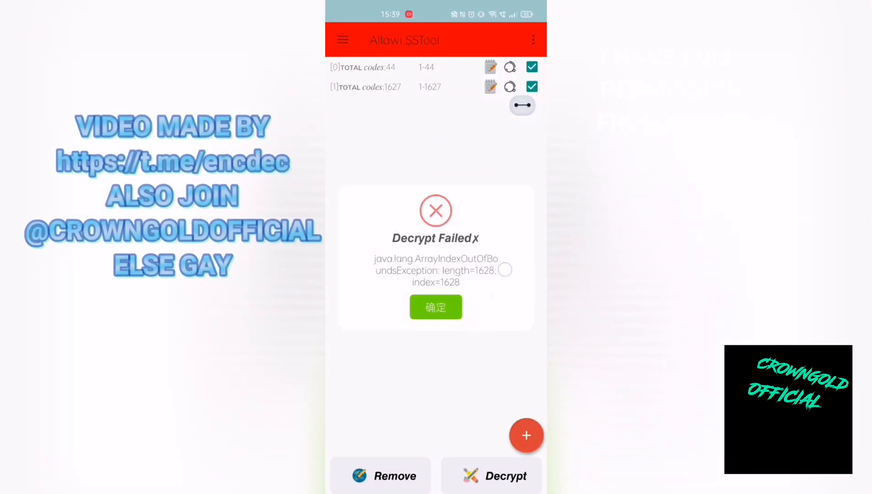
{"action": "left_click", "coordinate": [435, 308]}
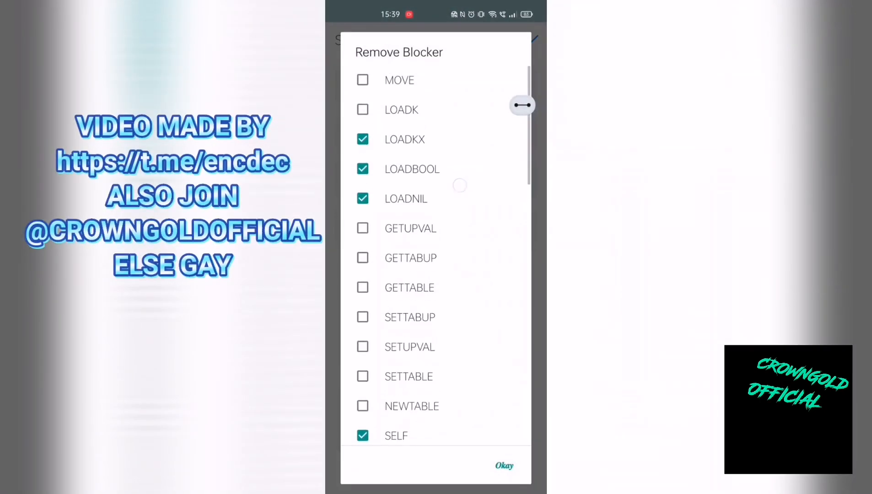
Review the Remove Blocker opcode options, decrypt again successfully and acknowledge the result
{"action": "scroll", "scroll_direction": "down", "scroll_amount": 3}
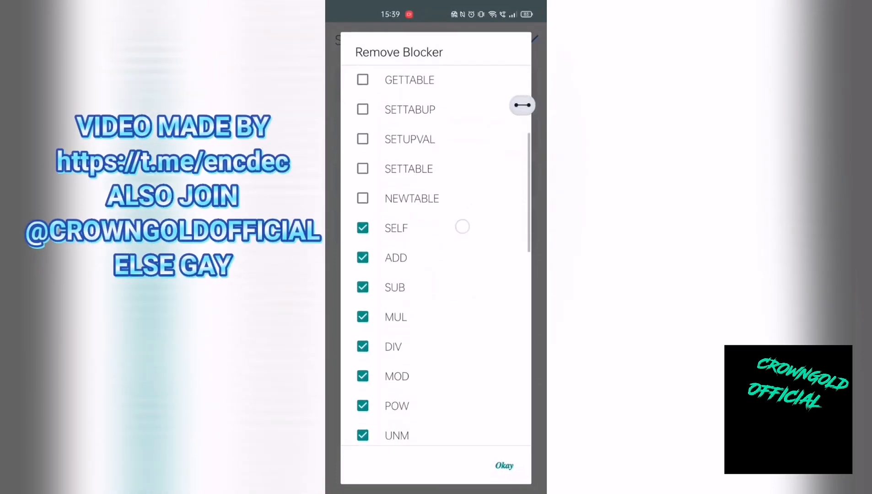
{"action": "scroll", "scroll_direction": "down", "scroll_amount": 3}
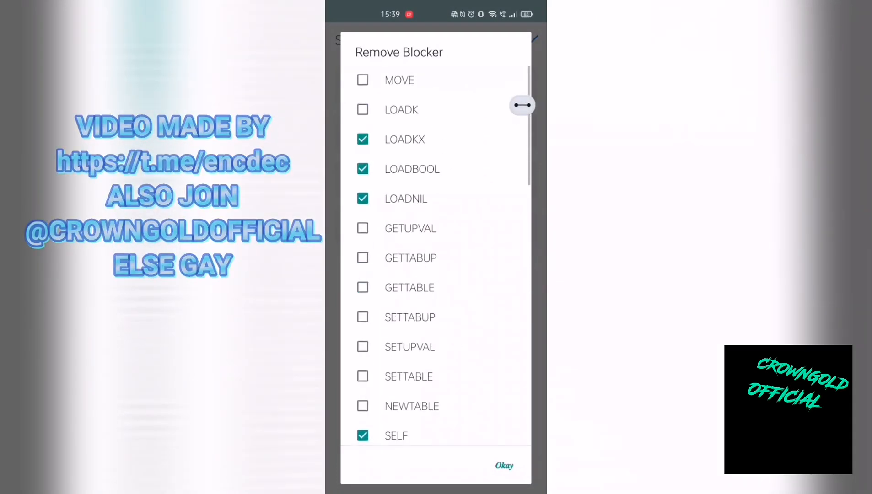
{"action": "scroll", "scroll_direction": "down", "scroll_amount": 3}
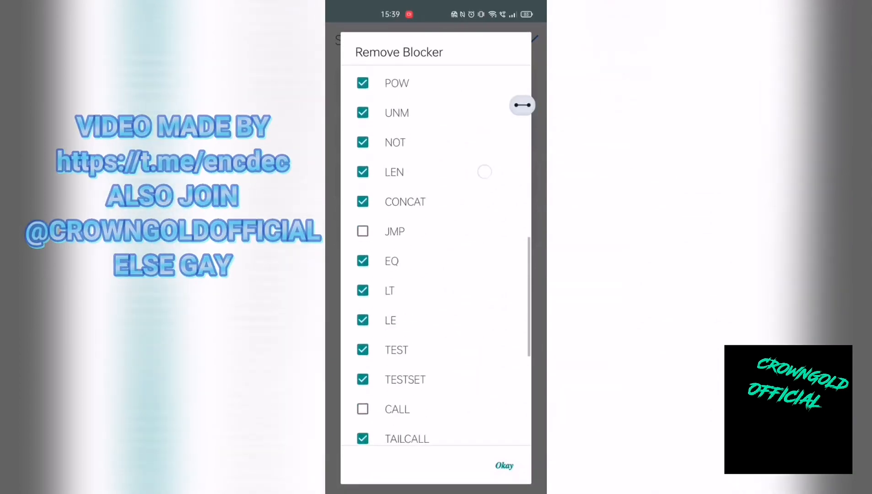
{"action": "scroll", "scroll_direction": "down", "scroll_amount": 3}
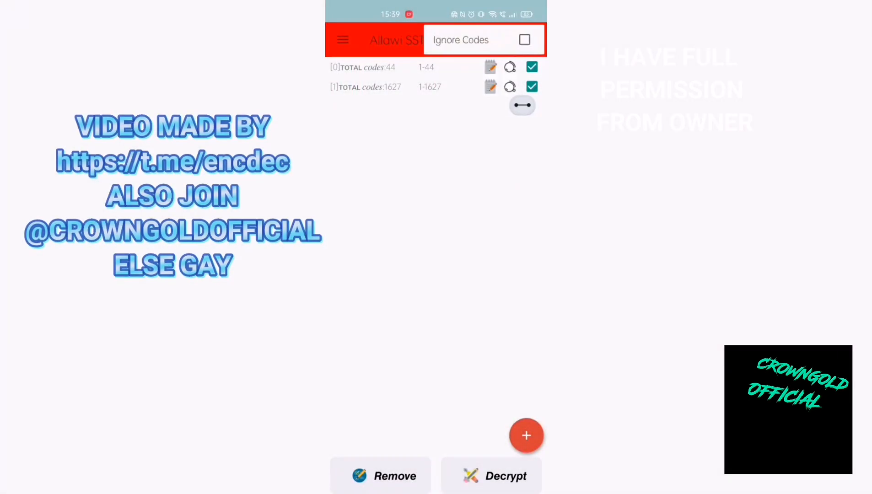
{"action": "left_click", "coordinate": [505, 488]}
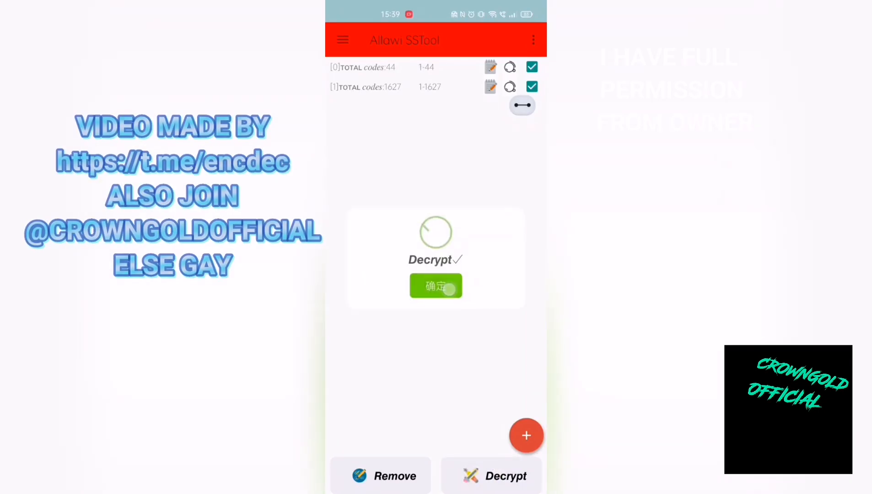
{"action": "left_click", "coordinate": [436, 286]}
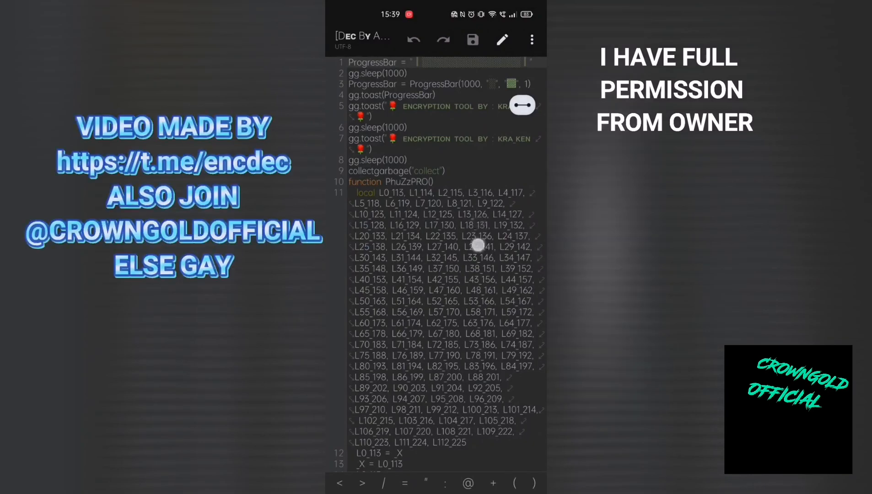
{"action": "scroll", "scroll_direction": "down", "scroll_amount": 3}
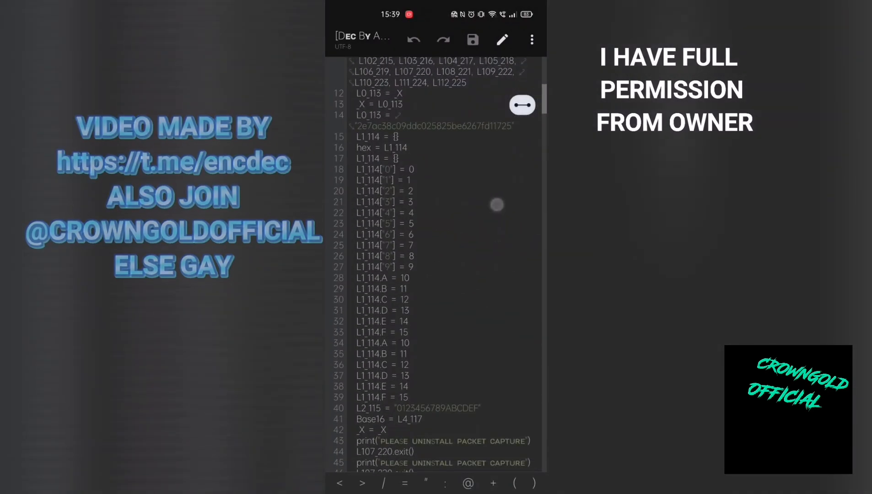
{"action": "scroll", "scroll_direction": "down", "scroll_amount": 3}
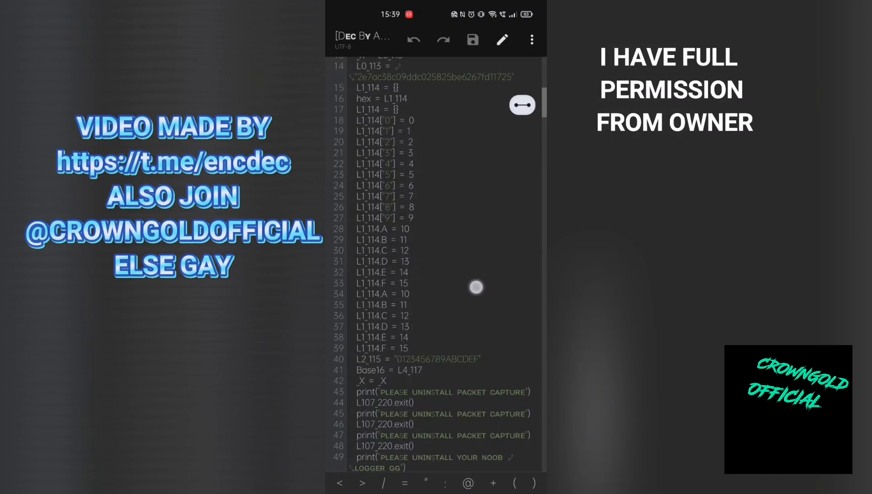
{"action": "scroll", "scroll_direction": "down", "scroll_amount": 3}
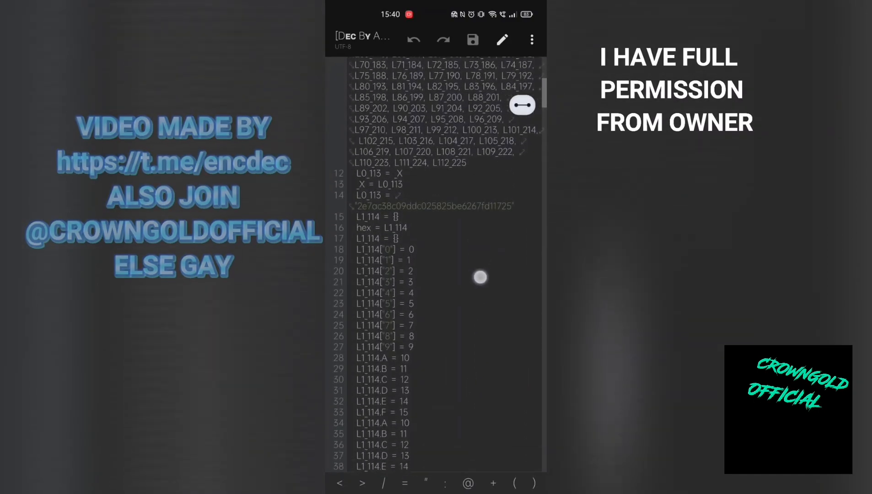
{"action": "scroll", "scroll_direction": "down", "scroll_amount": 3}
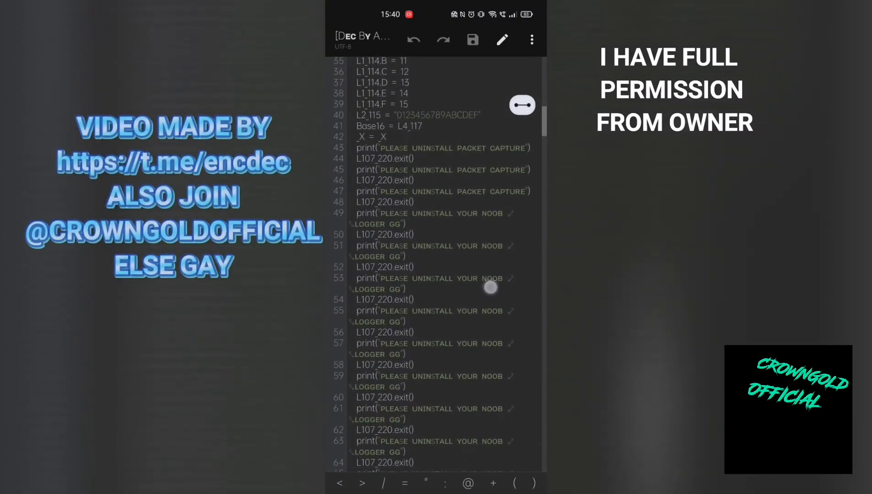
{"action": "scroll", "scroll_direction": "down", "scroll_amount": 3}
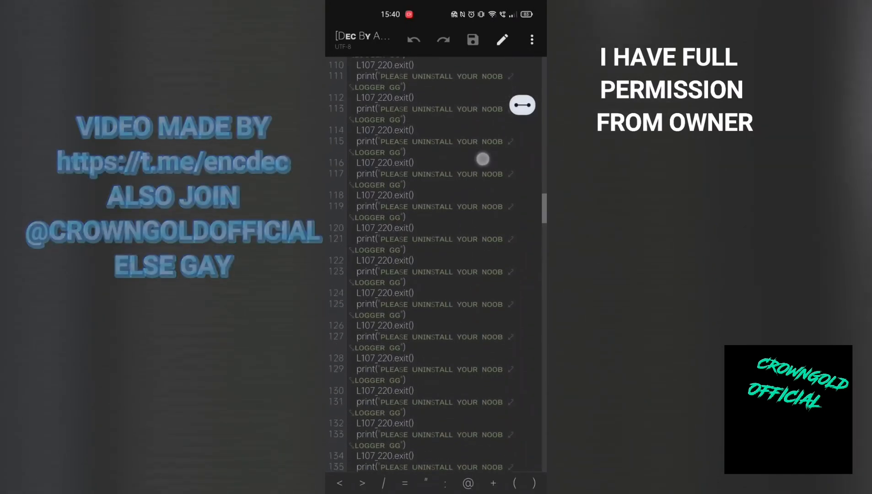
{"action": "scroll", "scroll_direction": "down", "scroll_amount": 3}
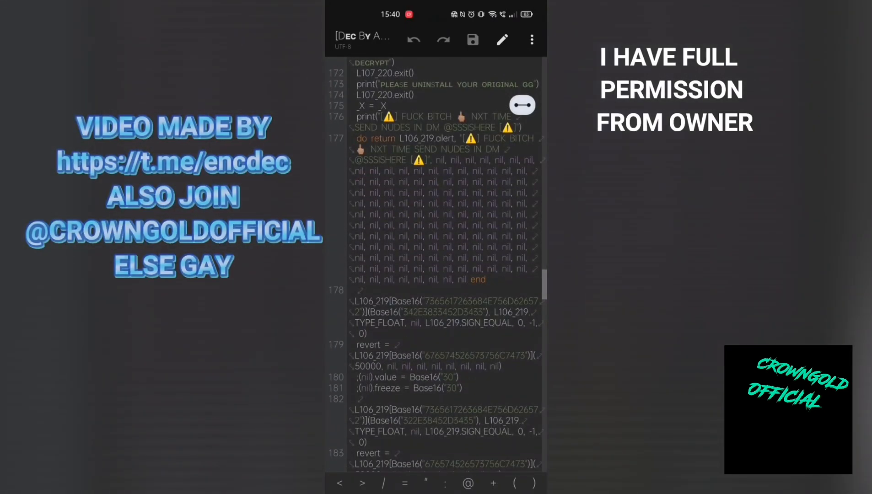
{"action": "scroll", "scroll_direction": "down", "scroll_amount": 3}
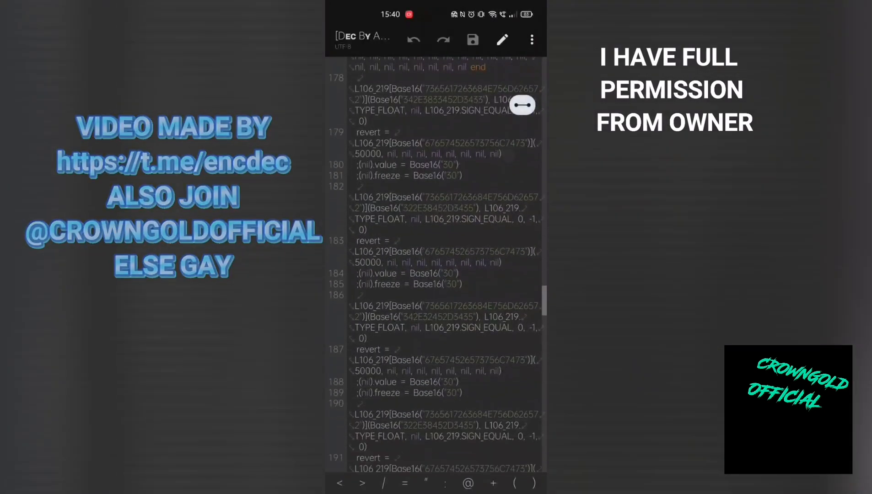
{"action": "scroll", "scroll_direction": "down", "scroll_amount": 3}
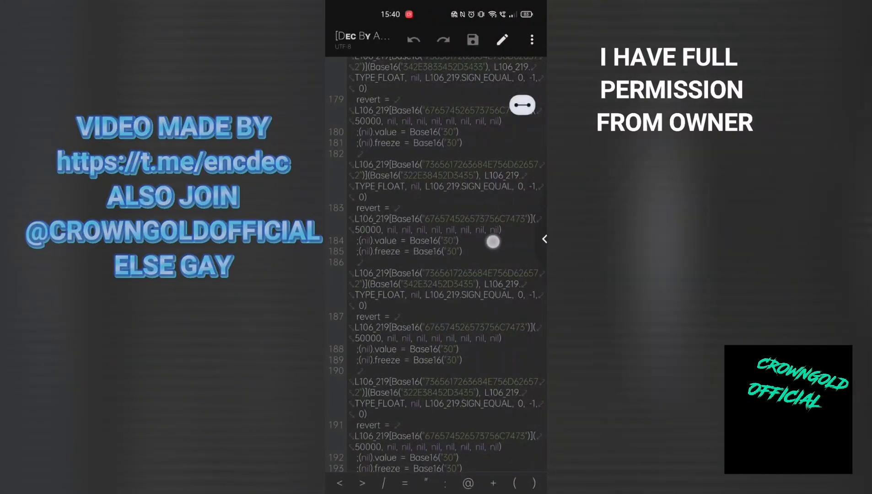
{"action": "scroll", "scroll_direction": "down", "scroll_amount": 3}
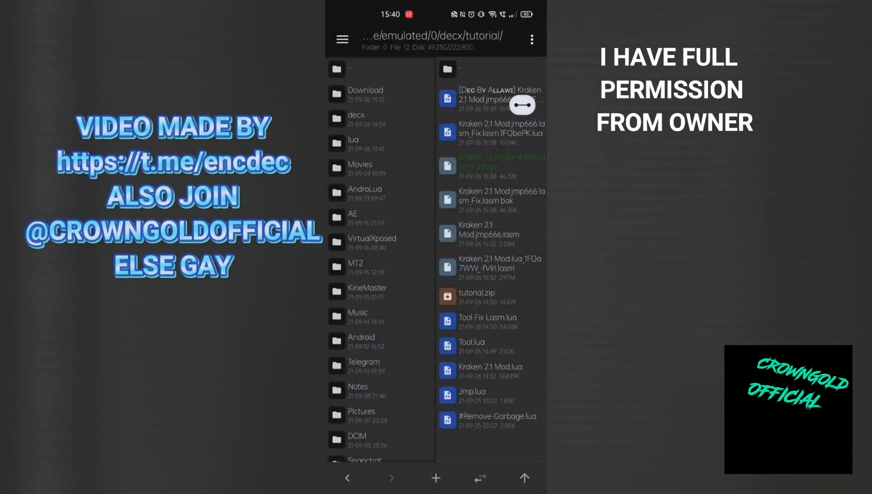
Open Tool.lua from the decx/tutorial folder and scroll through its code
{"action": "left_click", "coordinate": [472, 343]}
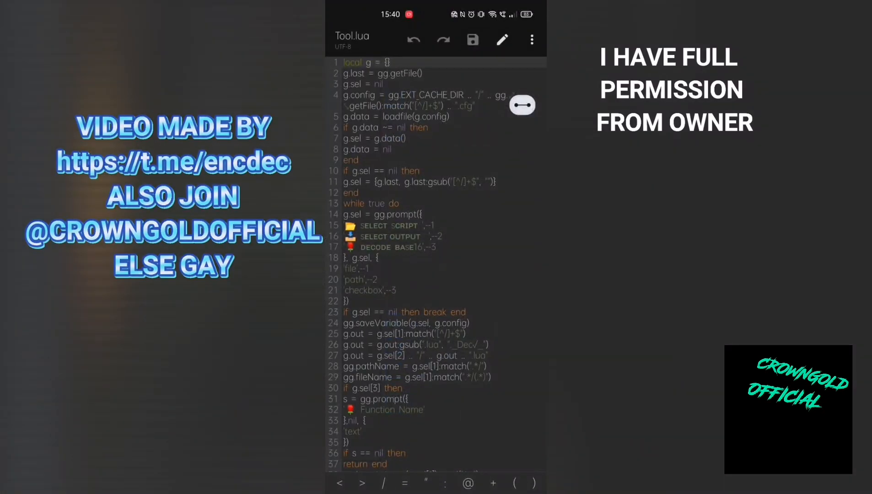
{"action": "scroll", "scroll_direction": "down", "scroll_amount": 3}
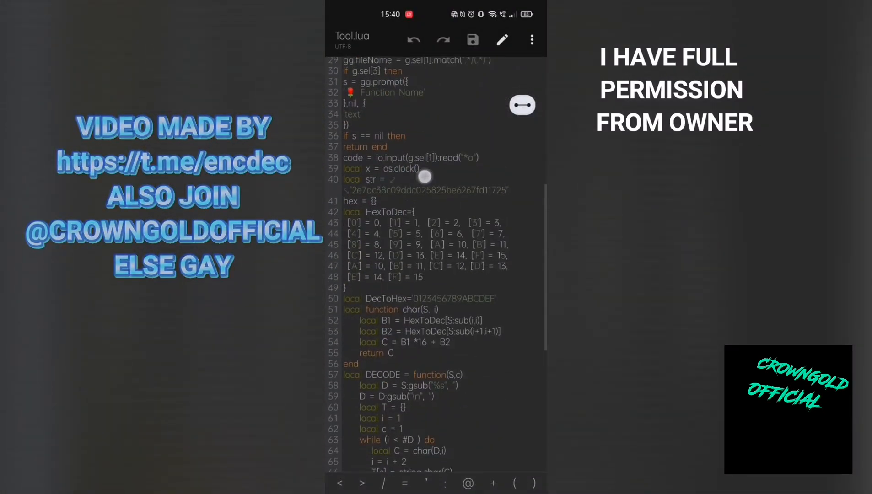
{"action": "scroll", "scroll_direction": "down", "scroll_amount": 3}
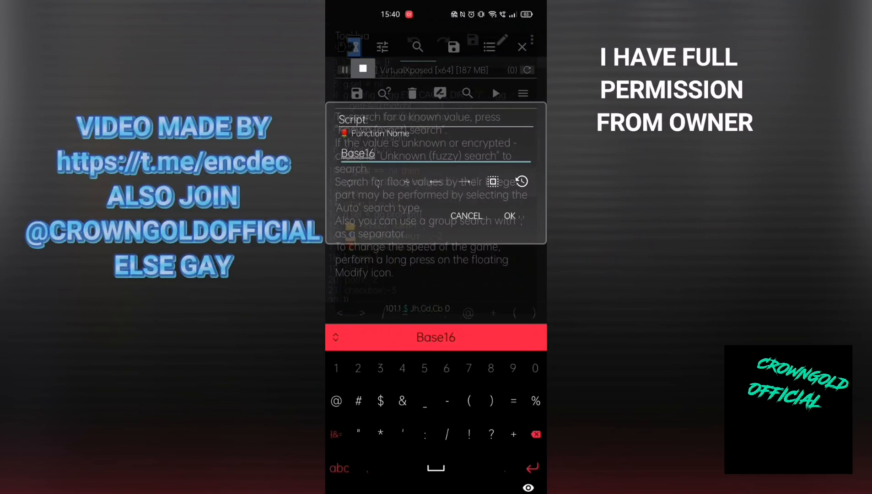
Confirm Base16 as the function name so the decoder produces the [Dec By Allawi] Kraken 2.1 script
{"action": "left_click", "coordinate": [508, 215]}
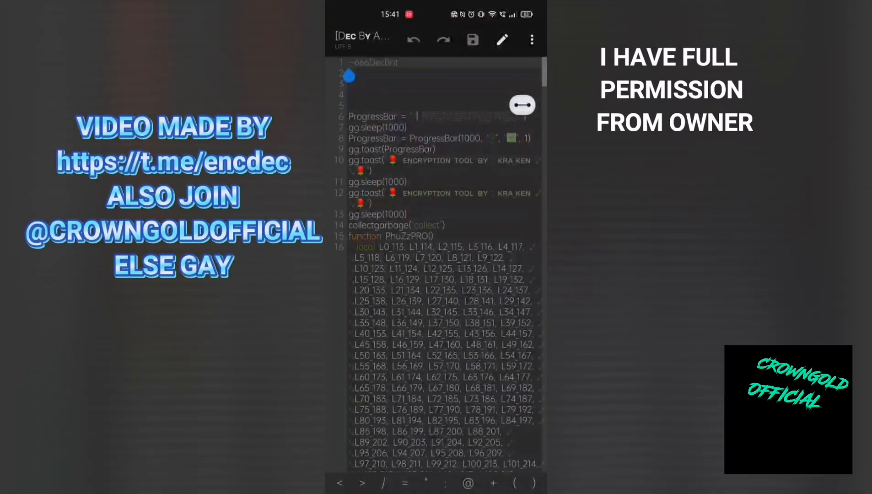
Scroll through the decoded Dec file to check its readable uninstall-message prints and exit calls
{"action": "scroll", "scroll_direction": "down", "scroll_amount": 3}
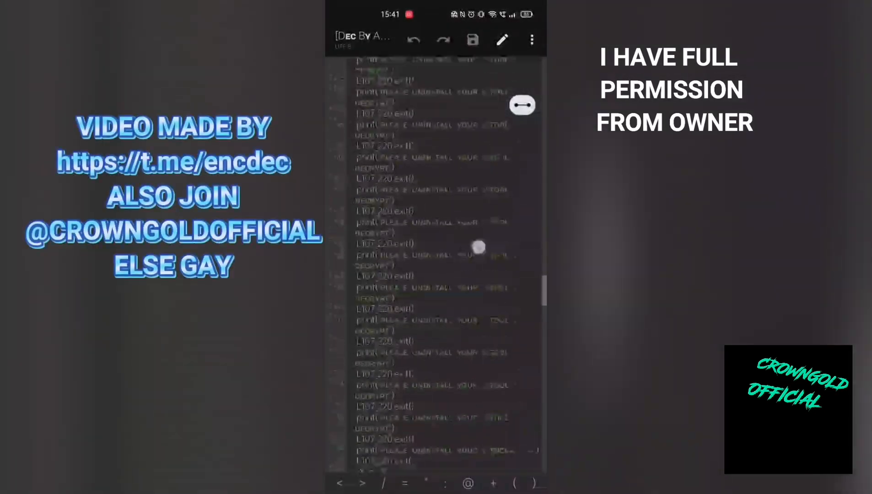